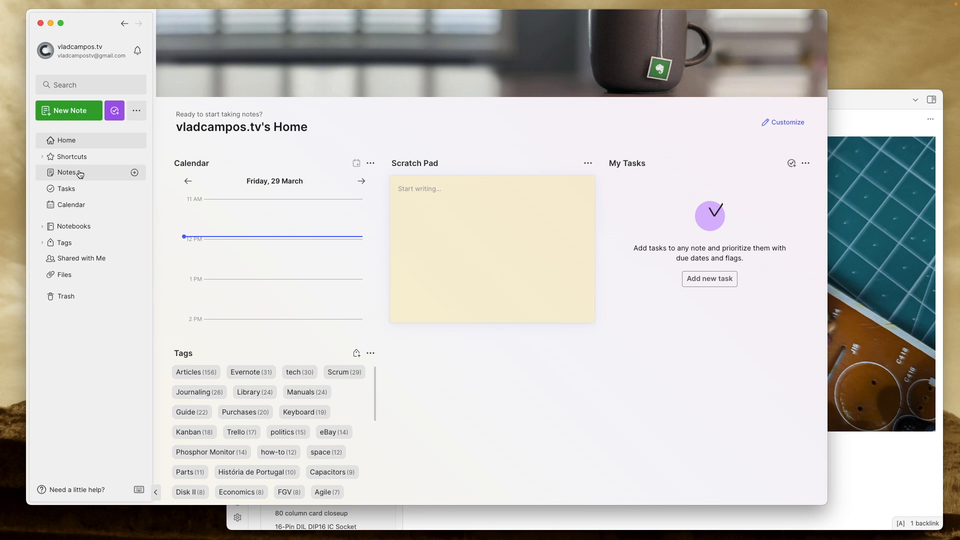
Show all notes in Evernote and open the Apple IIe notebook's 116 notes.
left_click(65, 171)
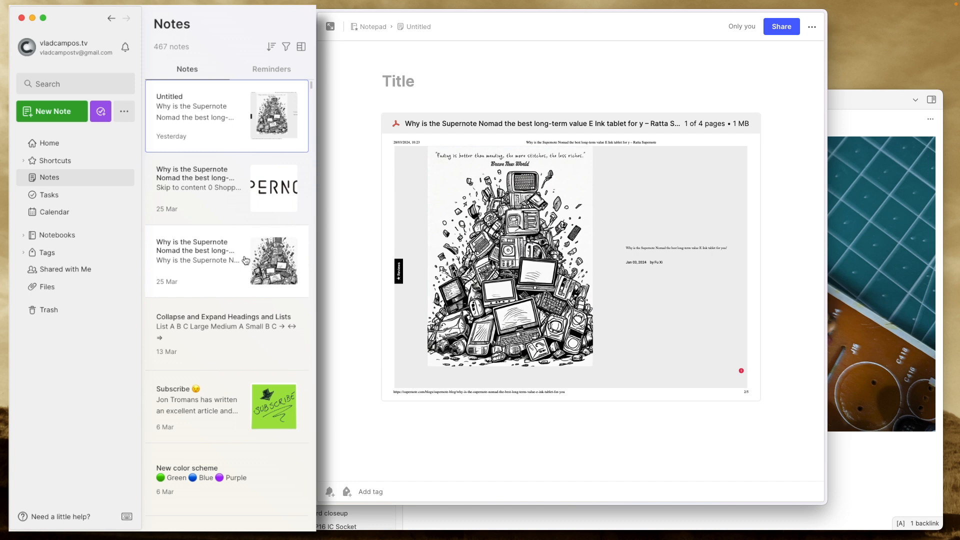
scroll("down", 3)
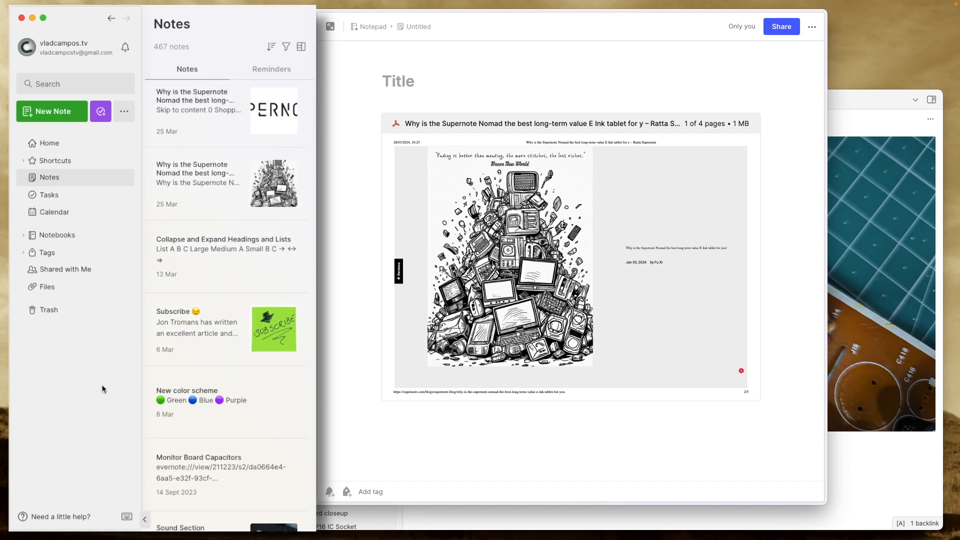
mouse_move(65, 269)
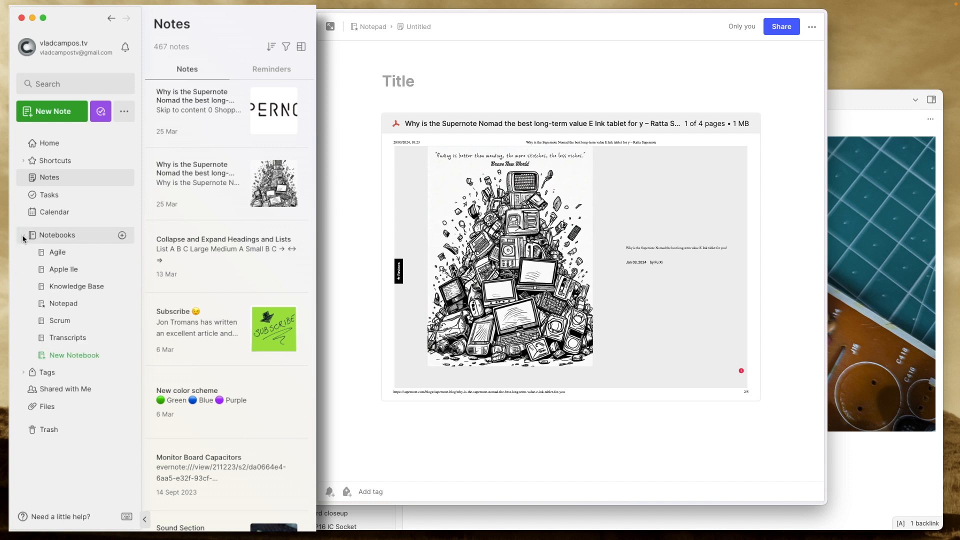
left_click(63, 269)
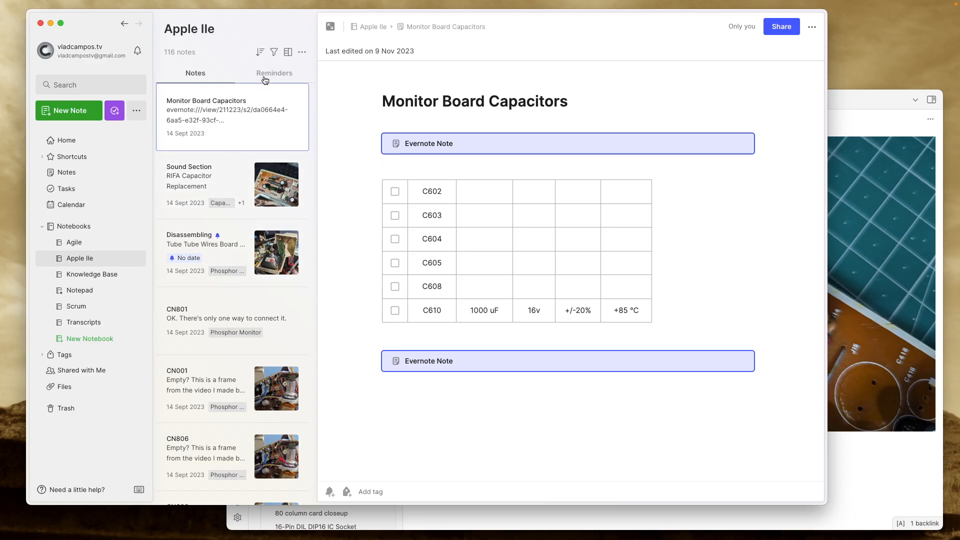
Filter the Apple IIe notebook by the Manuals tag, searching 'man'.
left_click(273, 51)
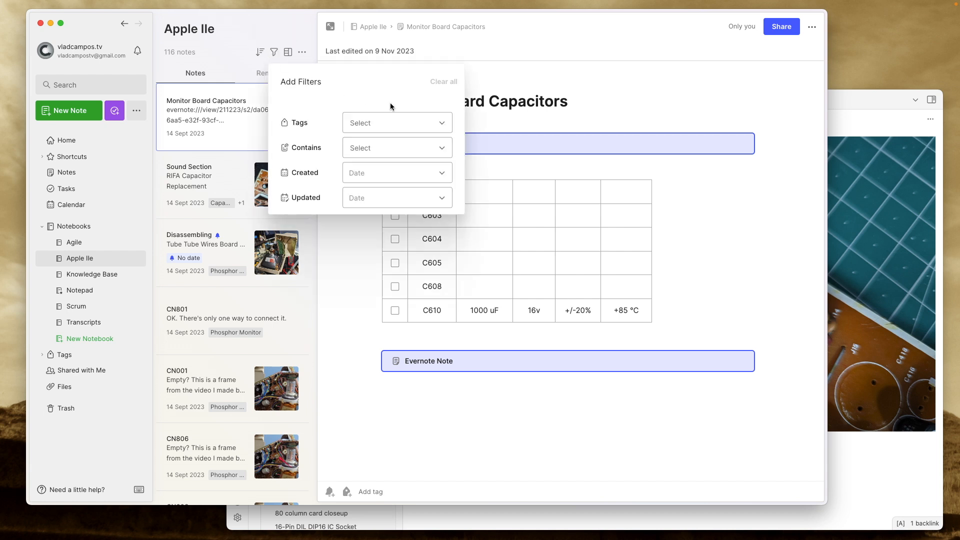
type("man")
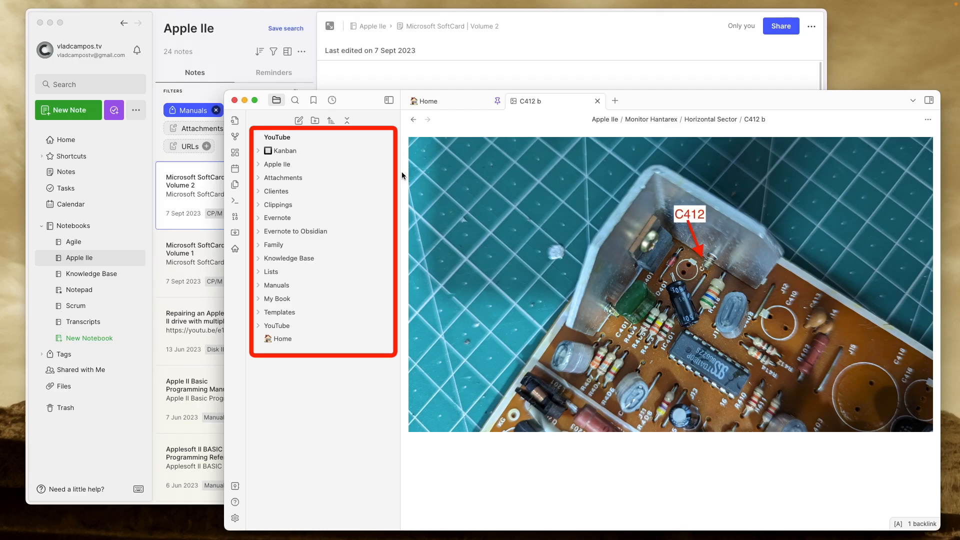
mouse_move(276, 164)
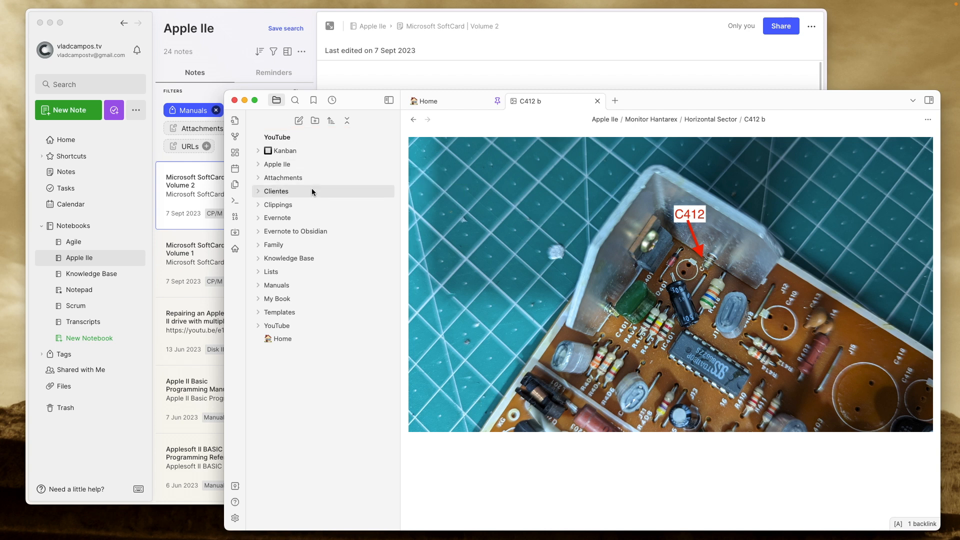
Expand the Apple IIe folder, then its Manuals and Monitor Hantarex subfolders.
left_click(277, 164)
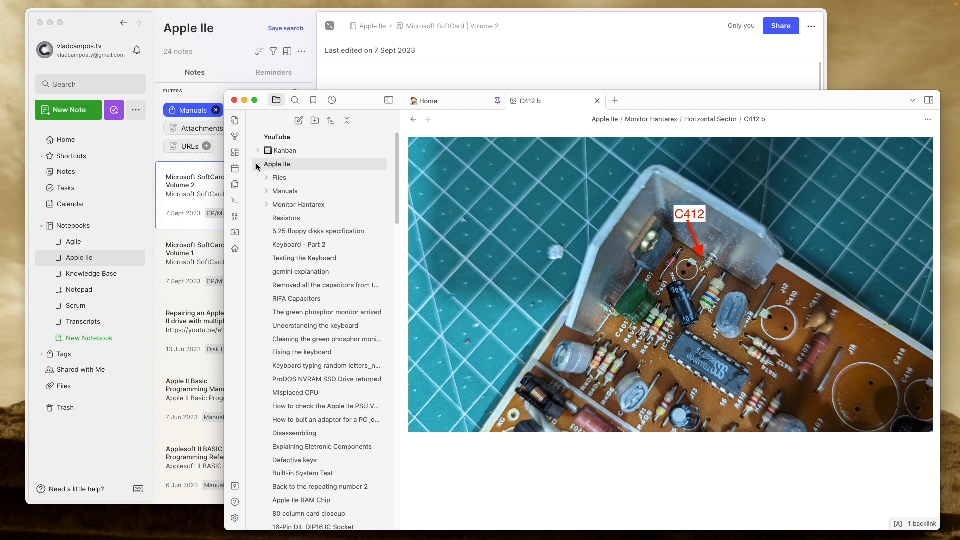
scroll("down", 3)
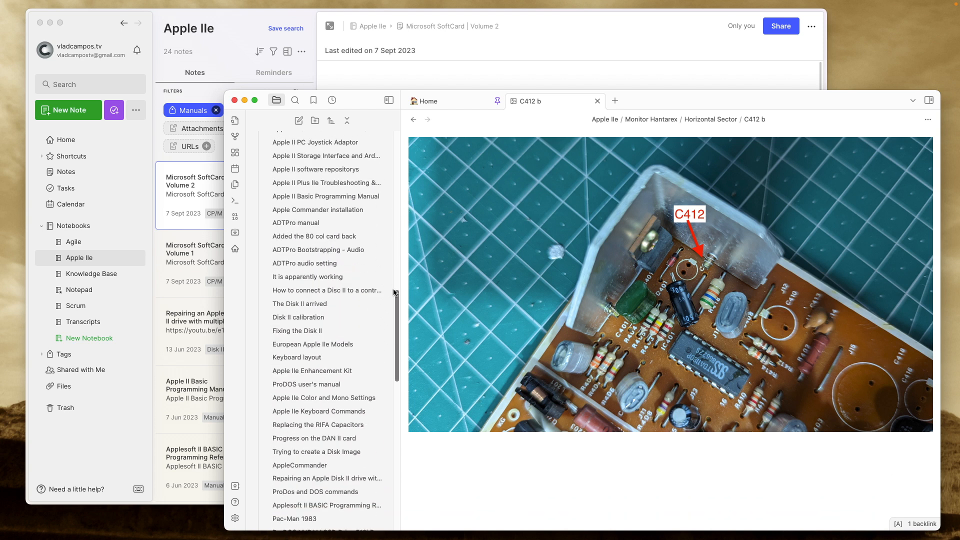
scroll("down", 3)
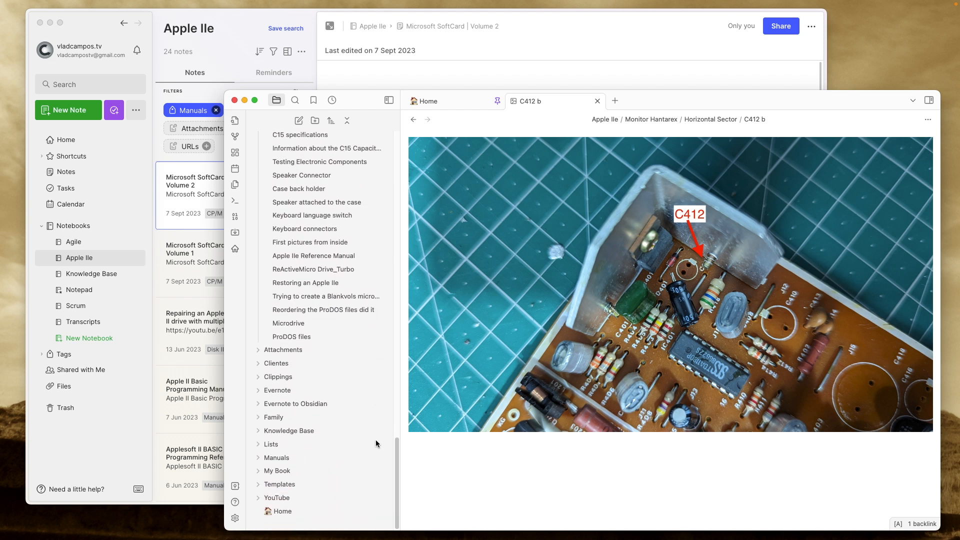
scroll("down", 3)
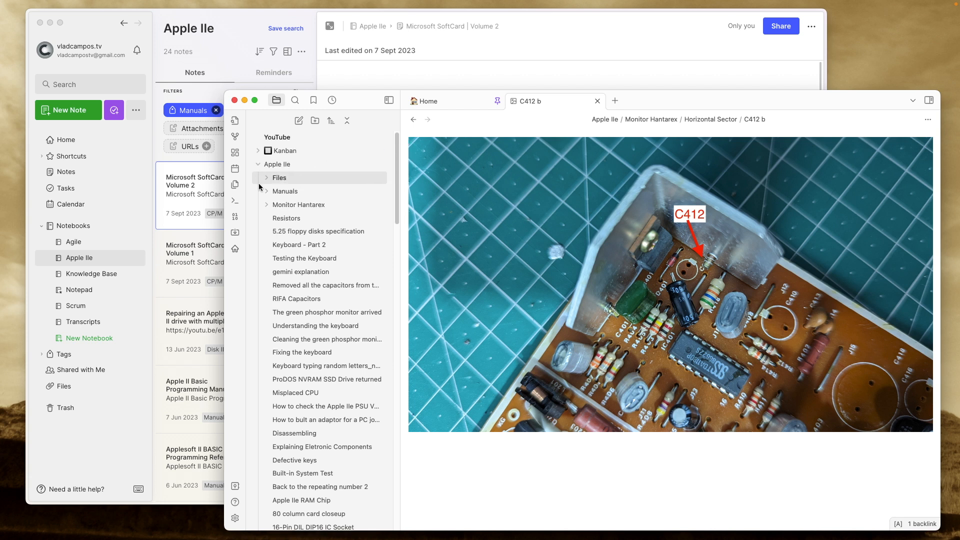
left_click(285, 191)
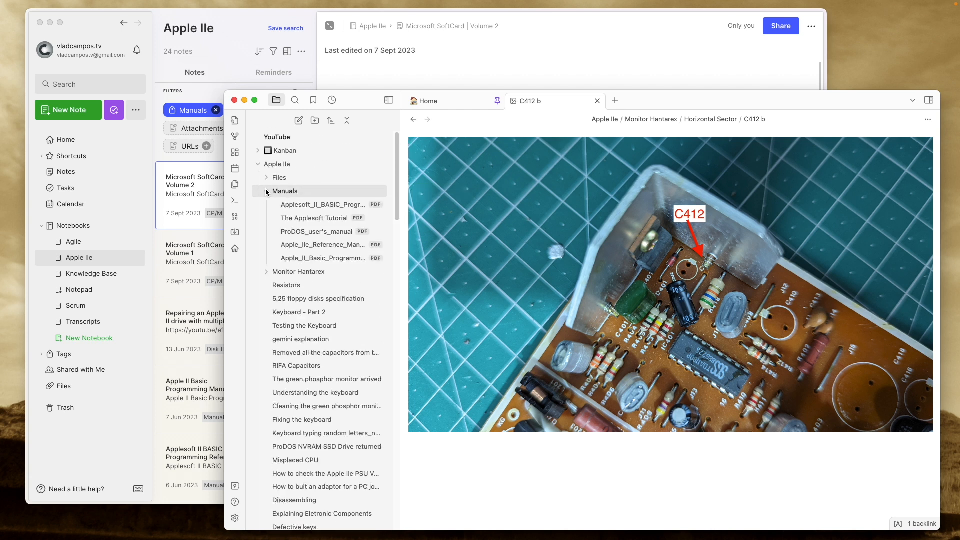
left_click(266, 272)
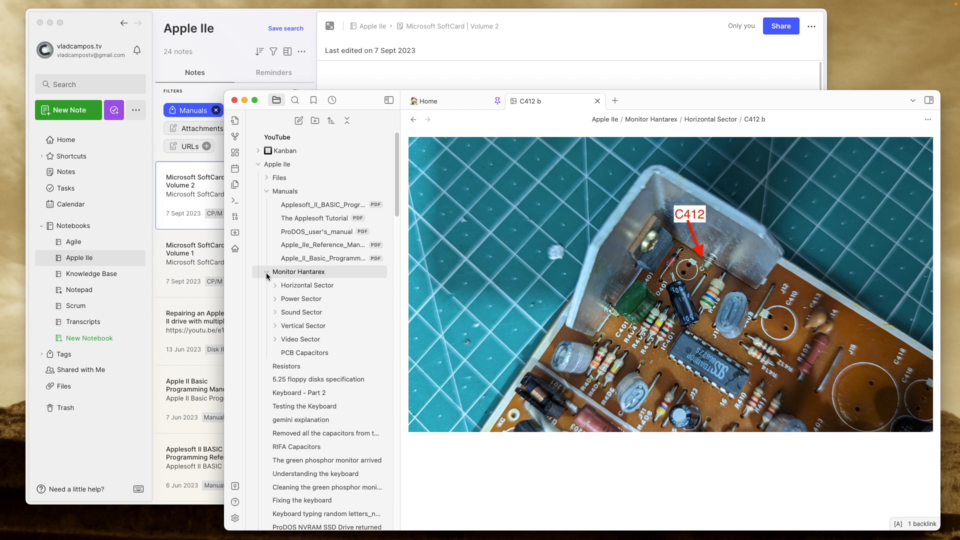
mouse_move(306, 285)
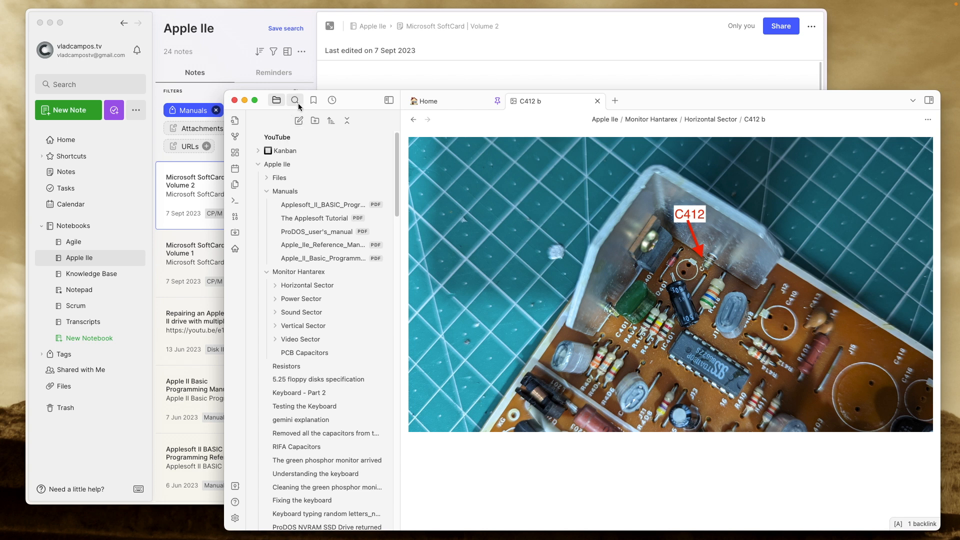
Search the vault with 'tag:' and choose #ADTPro from the suggestions.
left_click(295, 100)
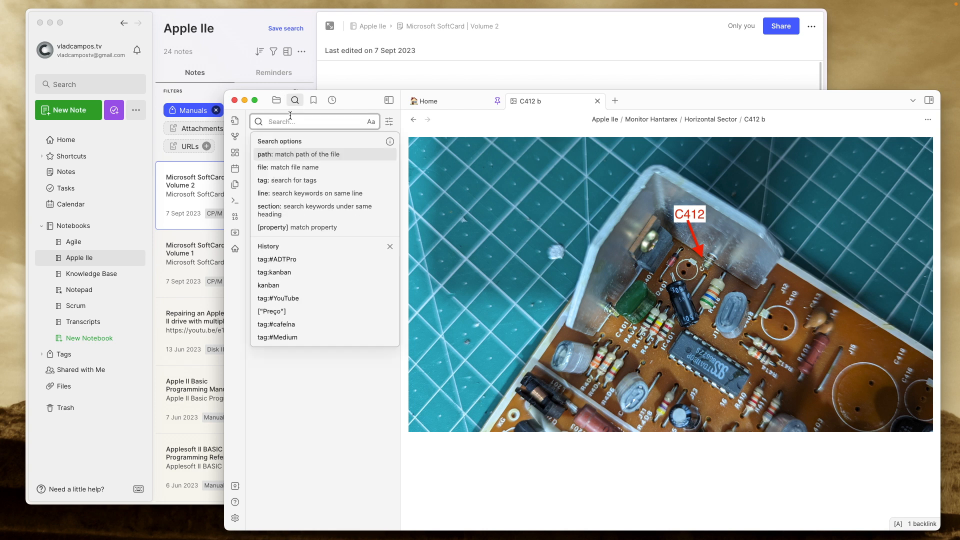
type("tag:")
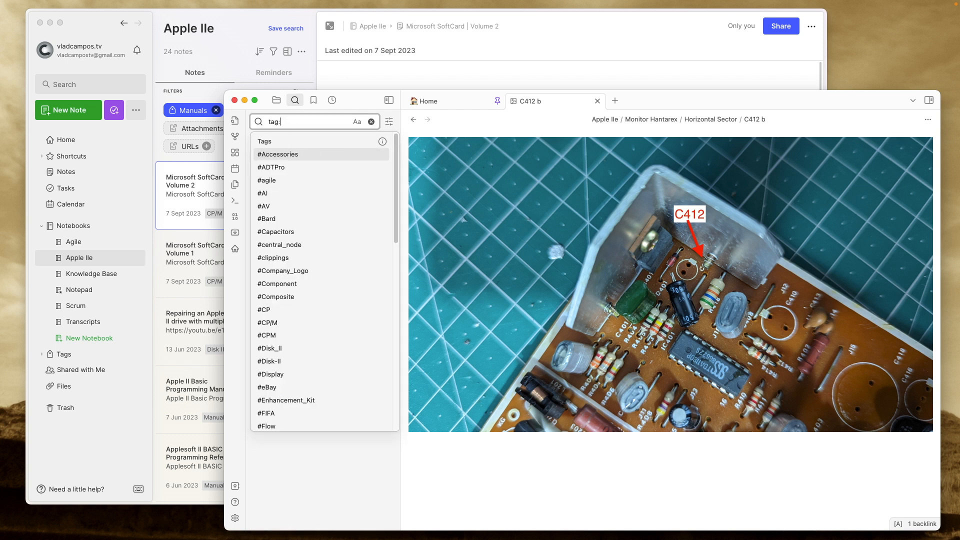
mouse_move(288, 167)
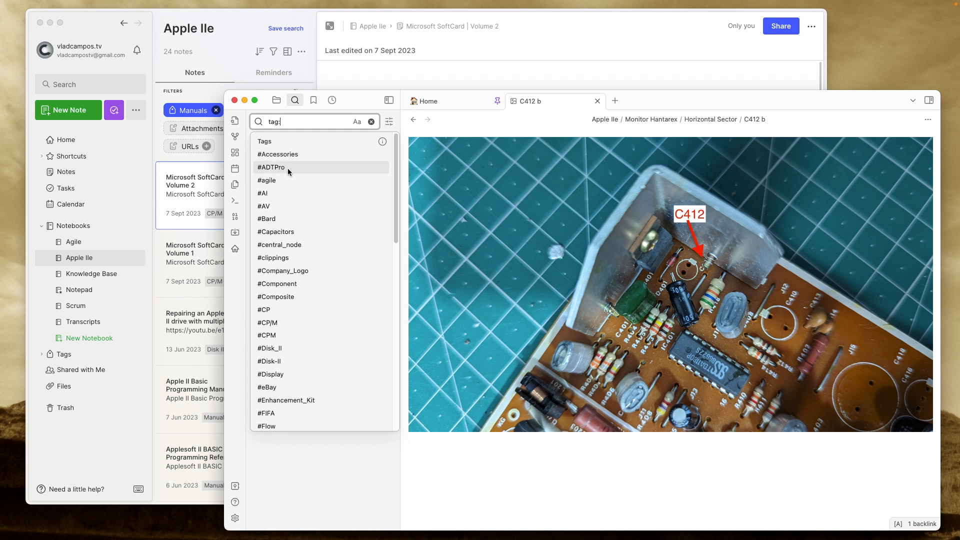
left_click(271, 167)
type("adt")
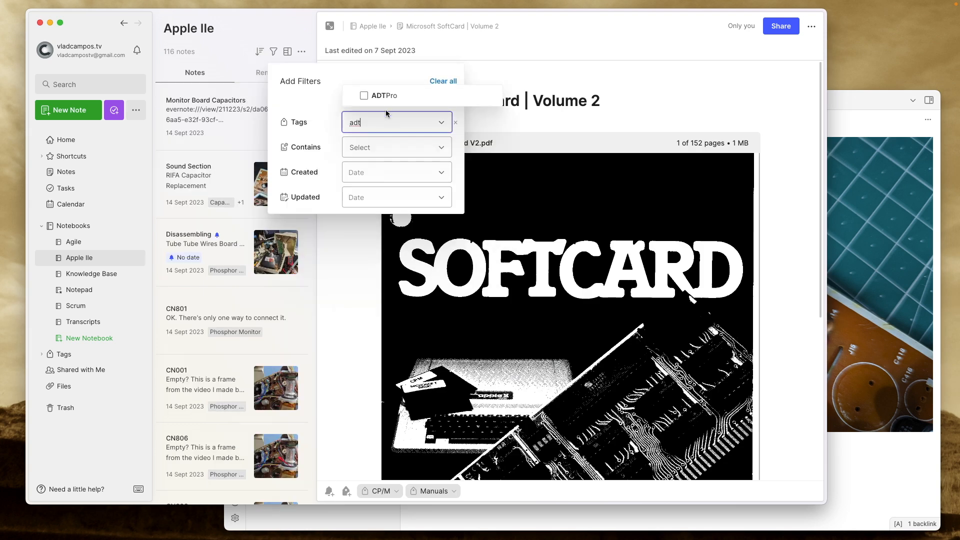
Tick the ADTPro tag in Evernote's filter, narrowing to 2 notes.
left_click(382, 95)
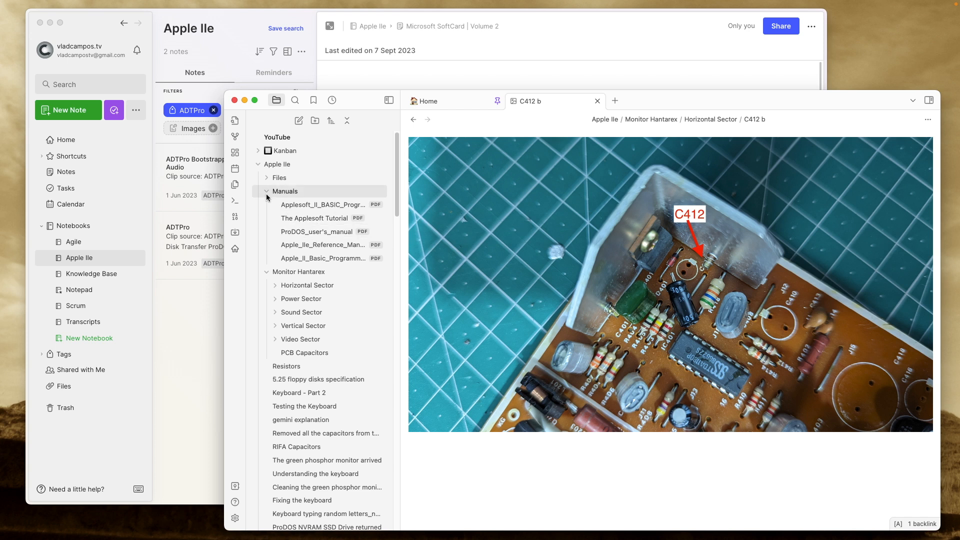
Collapse Apple IIe, then expand Knowledge Base and its AI and Applesoft folders.
left_click(284, 191)
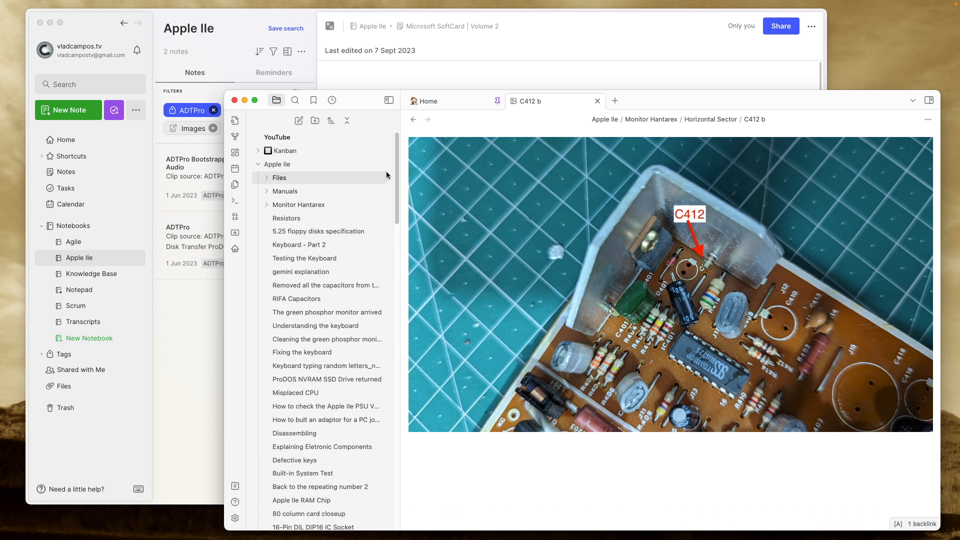
mouse_move(299, 204)
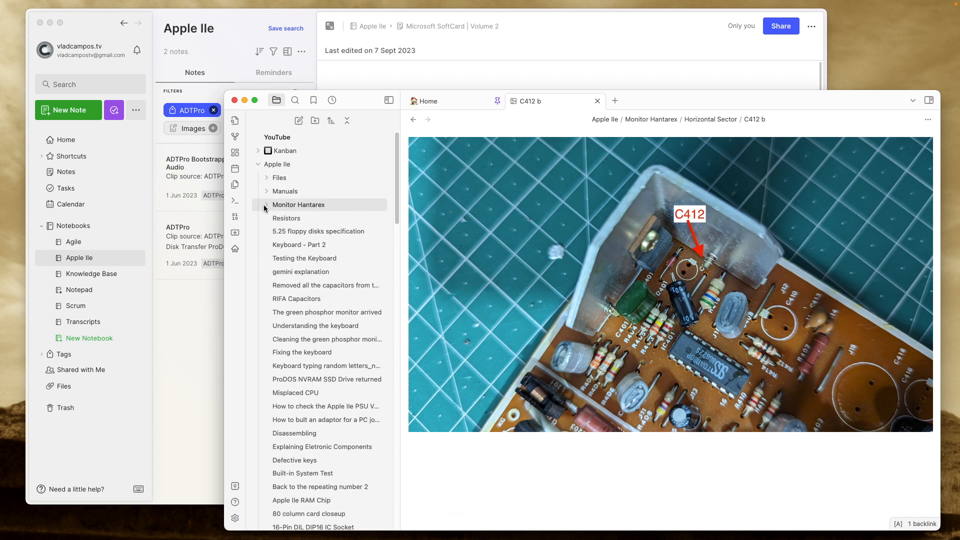
left_click(346, 120)
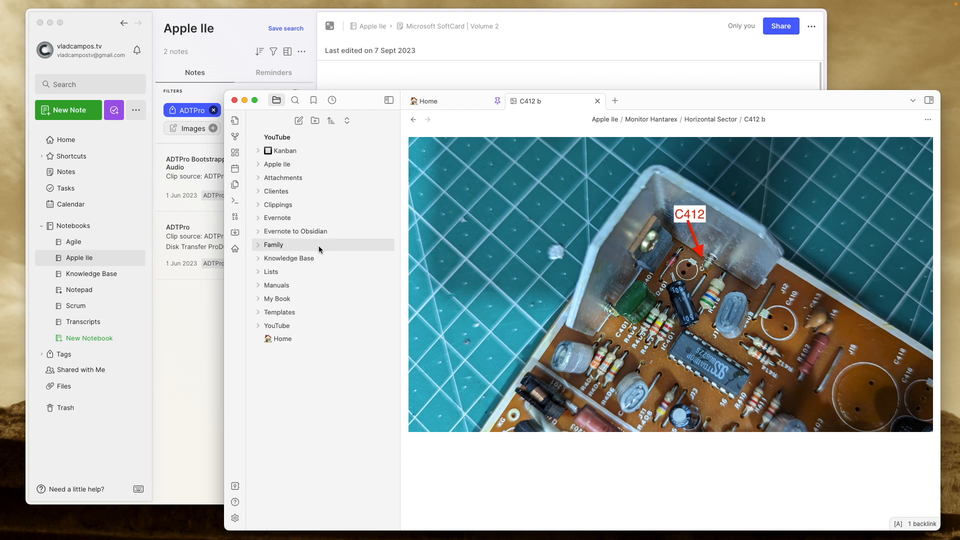
left_click(288, 258)
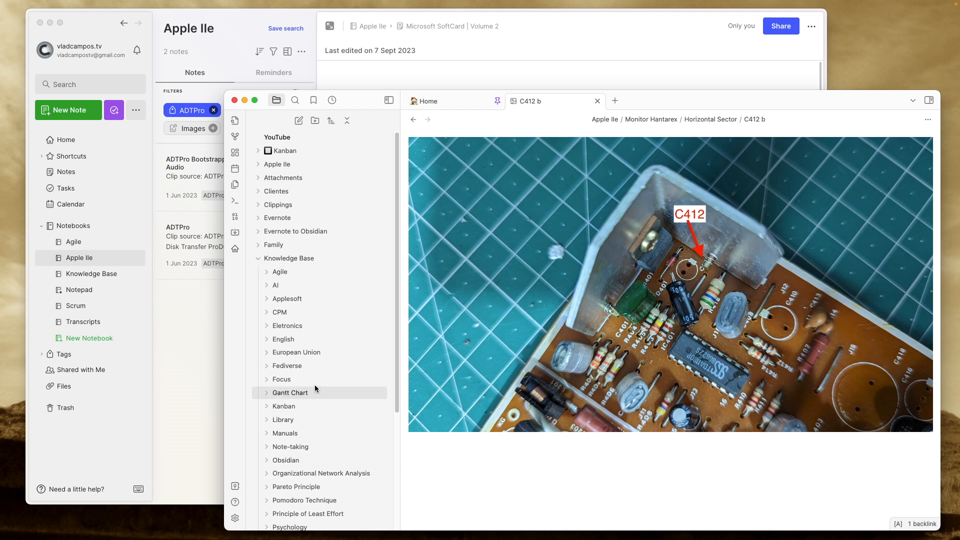
mouse_move(397, 207)
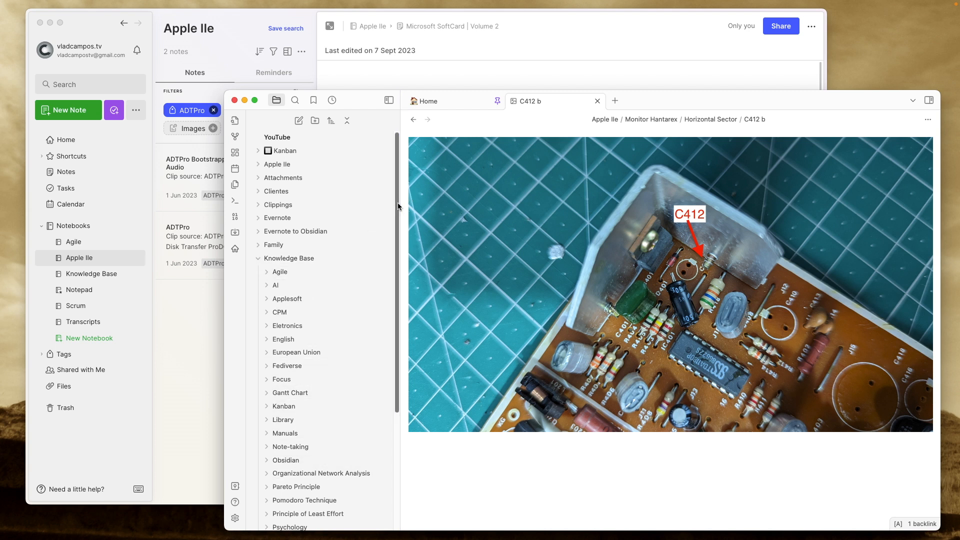
scroll("down", 3)
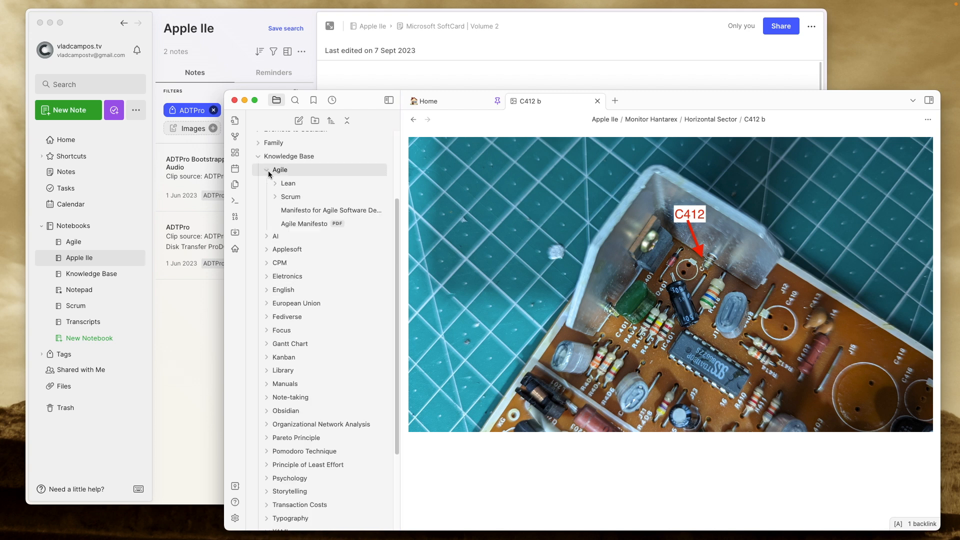
left_click(266, 236)
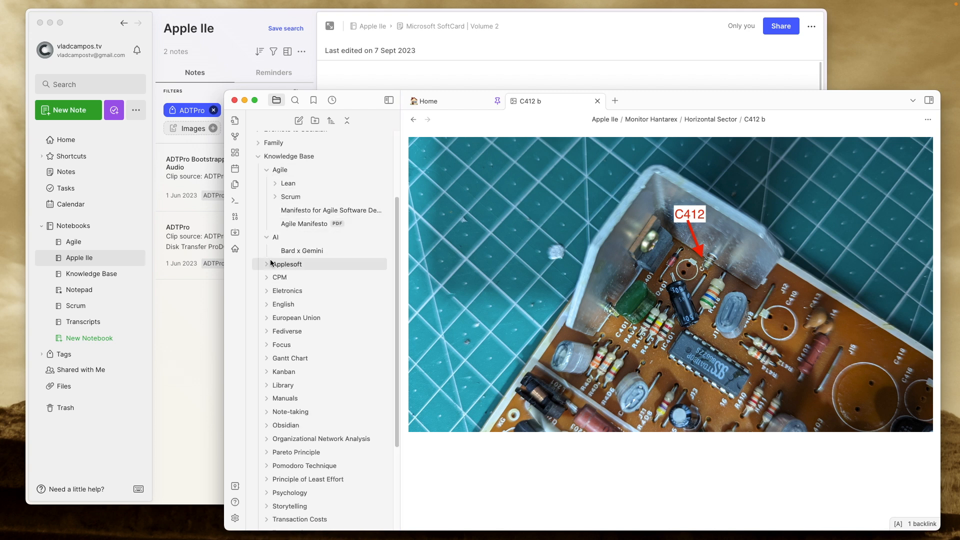
left_click(265, 264)
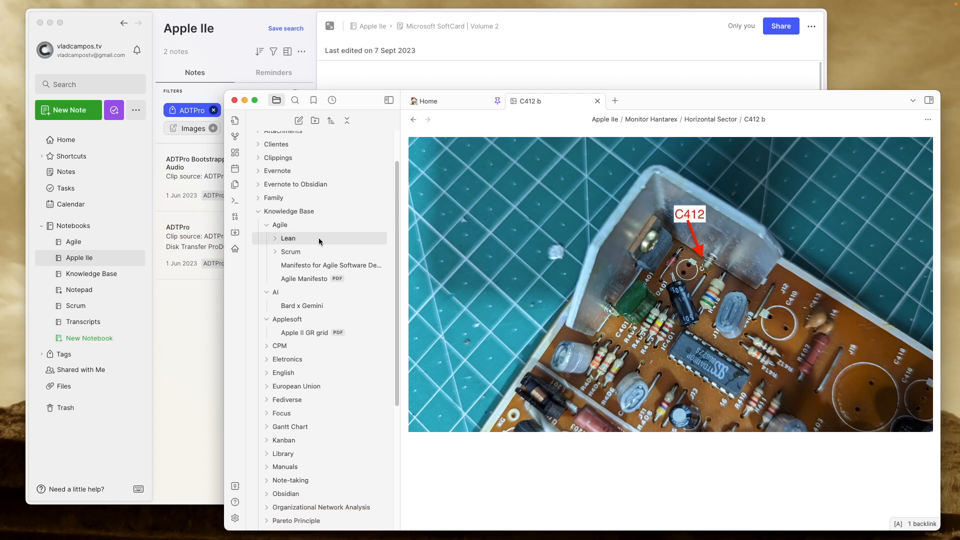
mouse_move(290, 252)
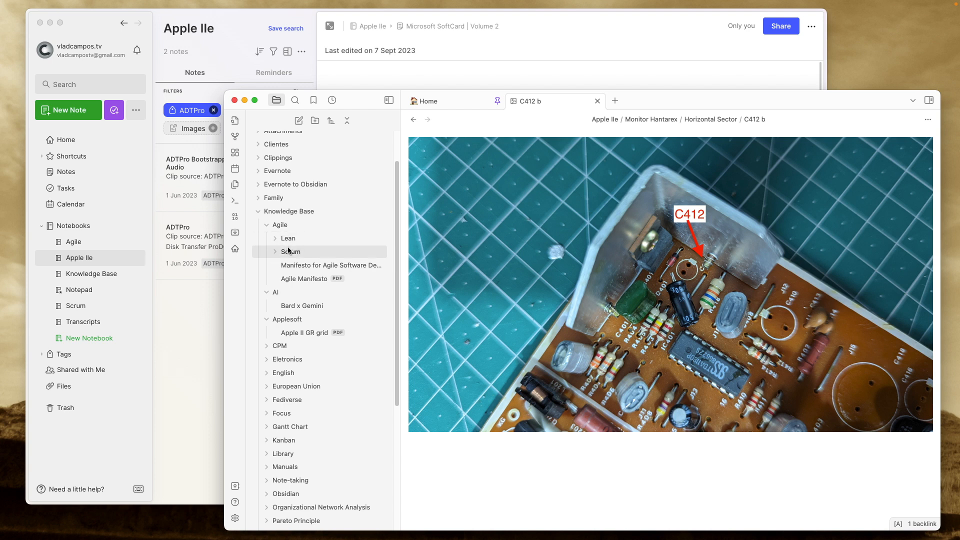
mouse_move(280, 225)
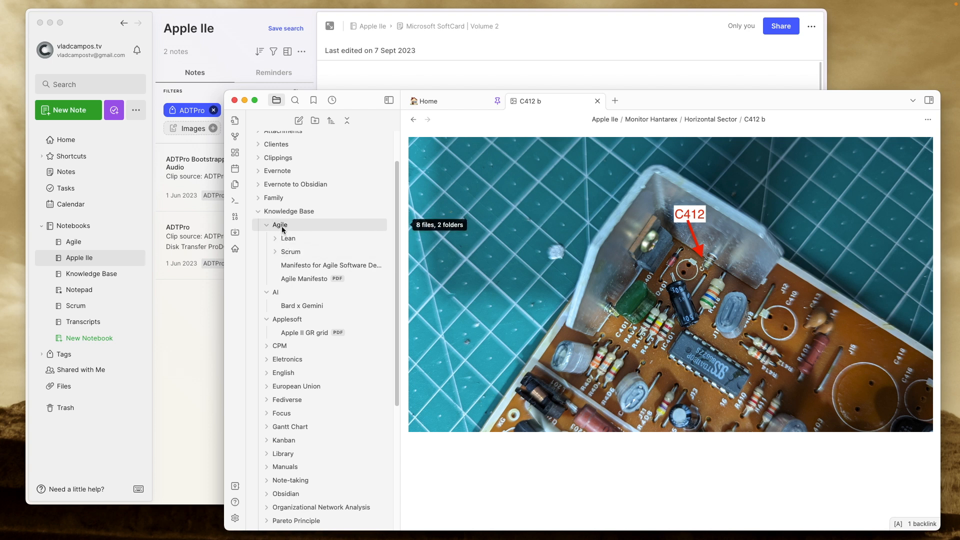
mouse_move(281, 229)
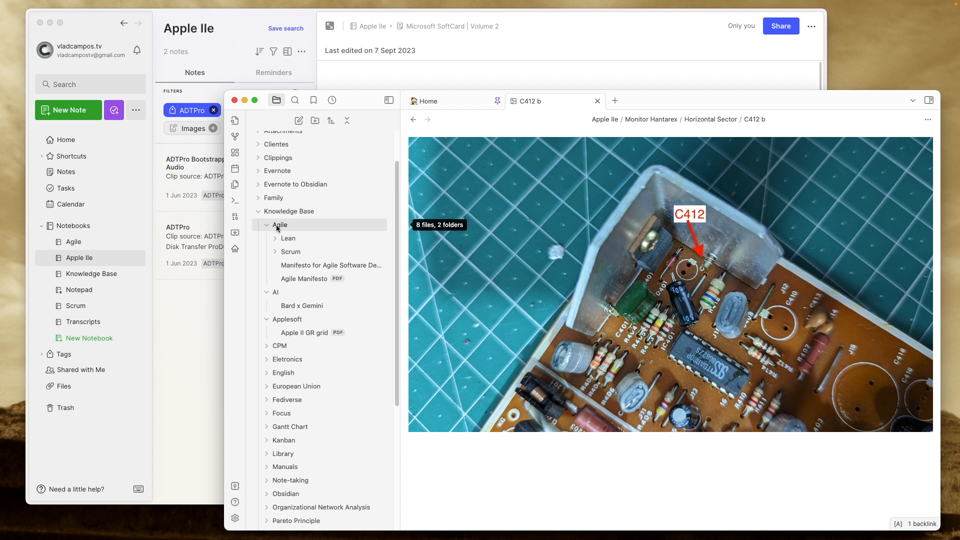
mouse_move(288, 238)
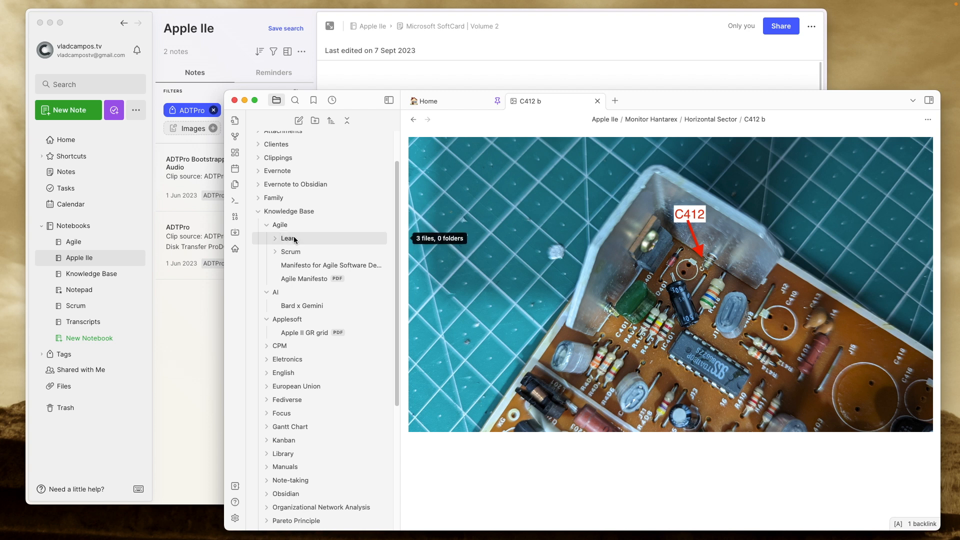
mouse_move(303, 332)
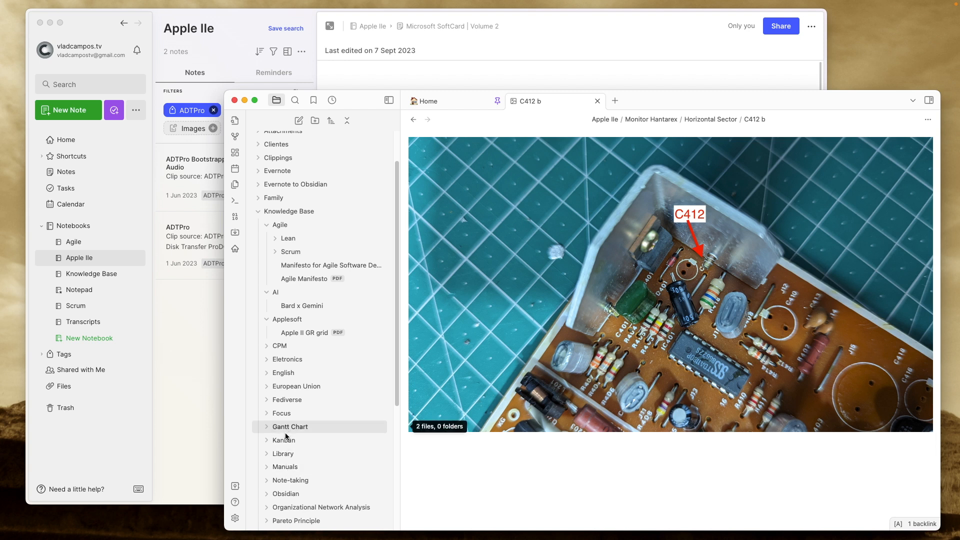
Drag the Kanban folder onto Agile, next to Lean and Scrum.
left_click_drag(283, 440, 283, 239)
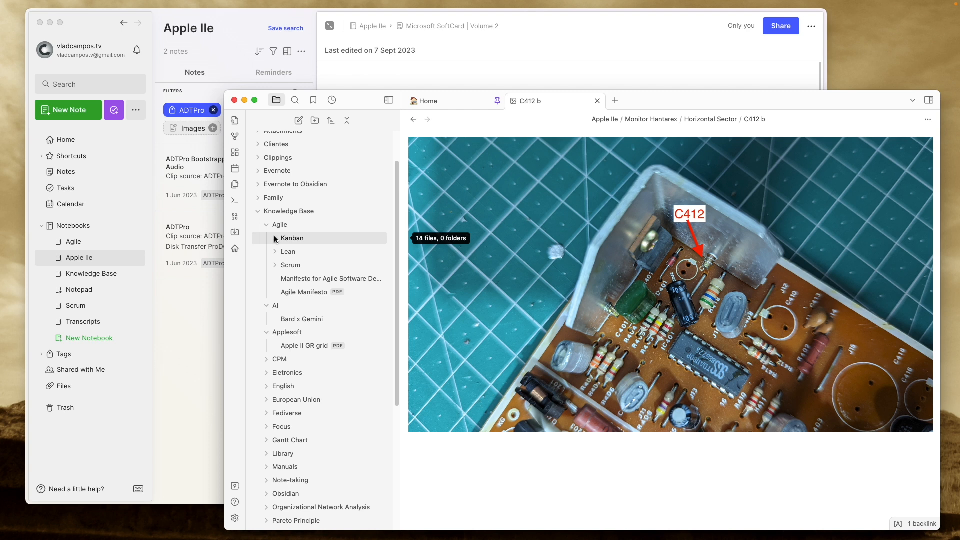
mouse_move(248, 137)
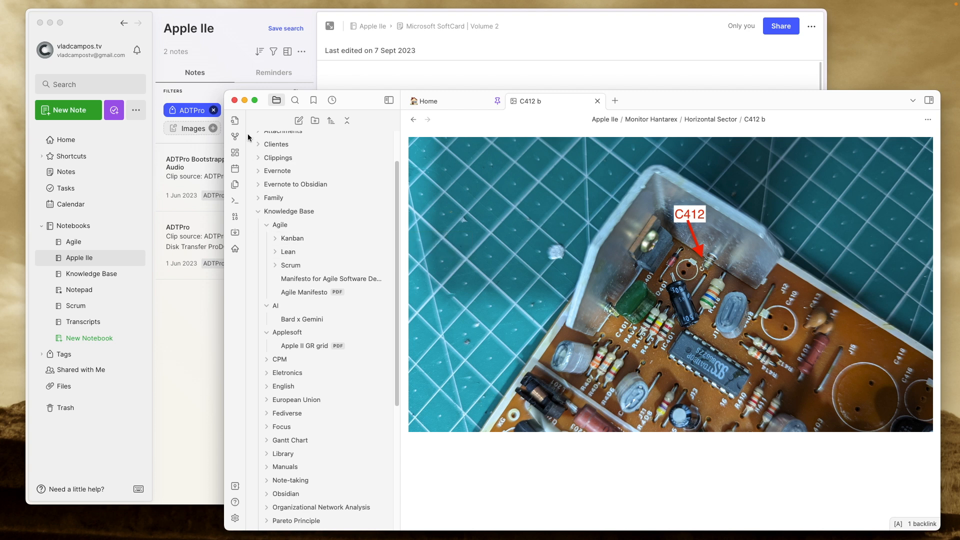
mouse_move(231, 44)
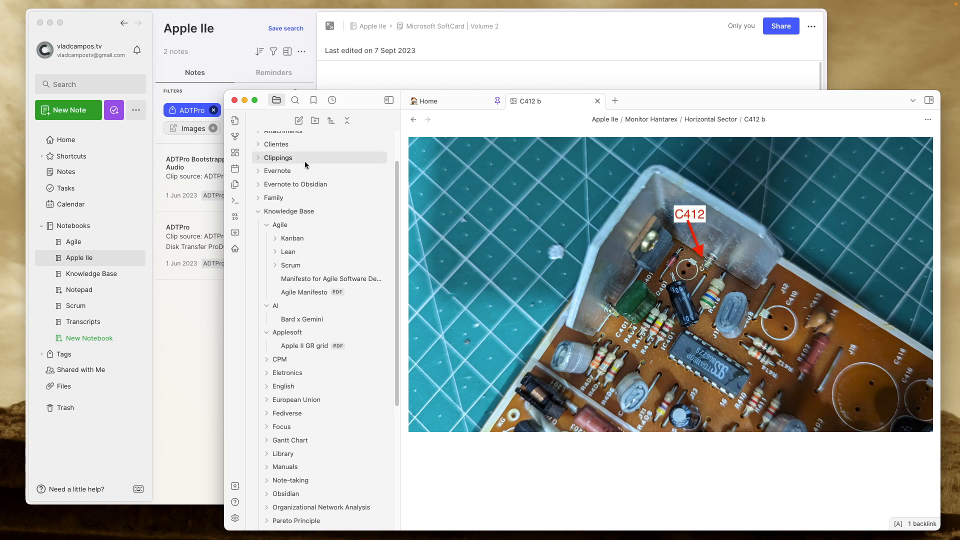
mouse_move(317, 185)
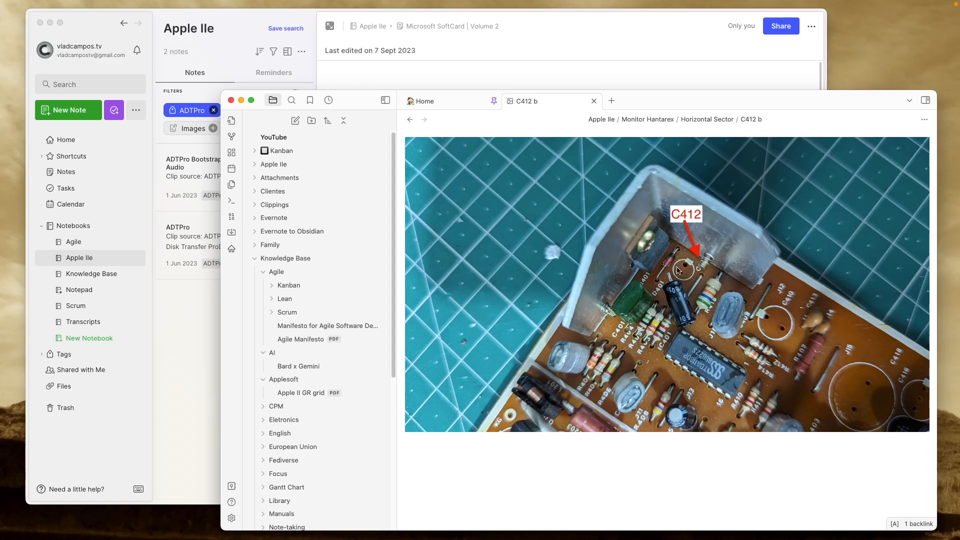
Create a new note titled ADTPro and begin a dataview code block.
left_click(610, 100)
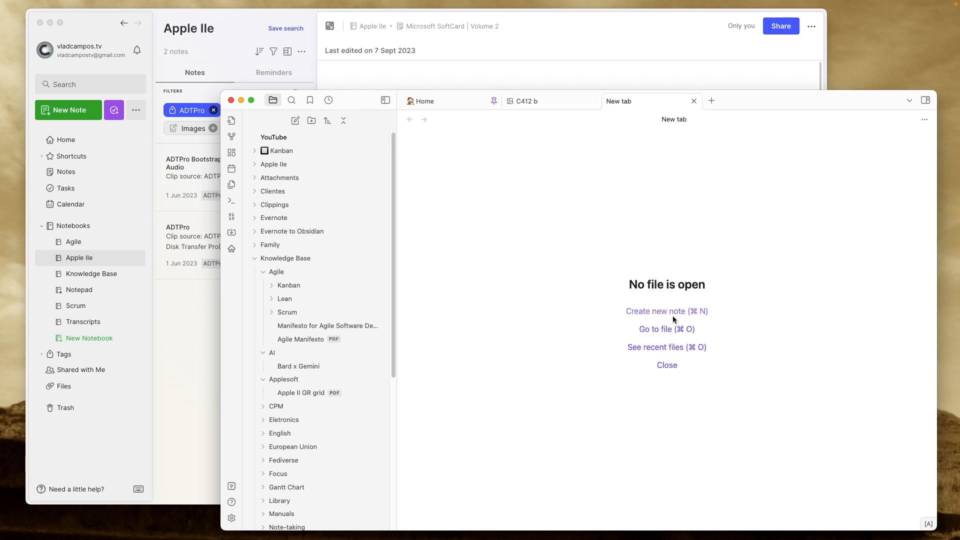
left_click(666, 311)
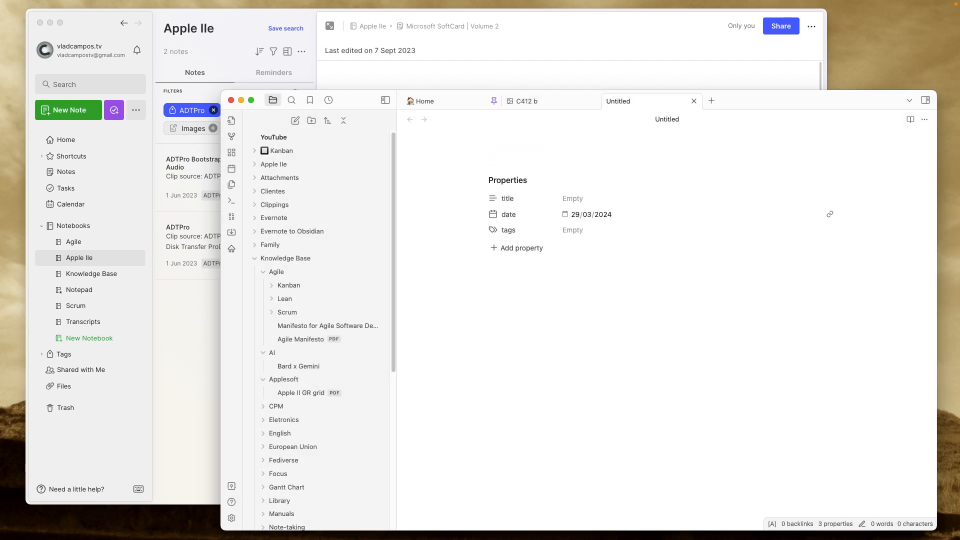
type("ADTP")
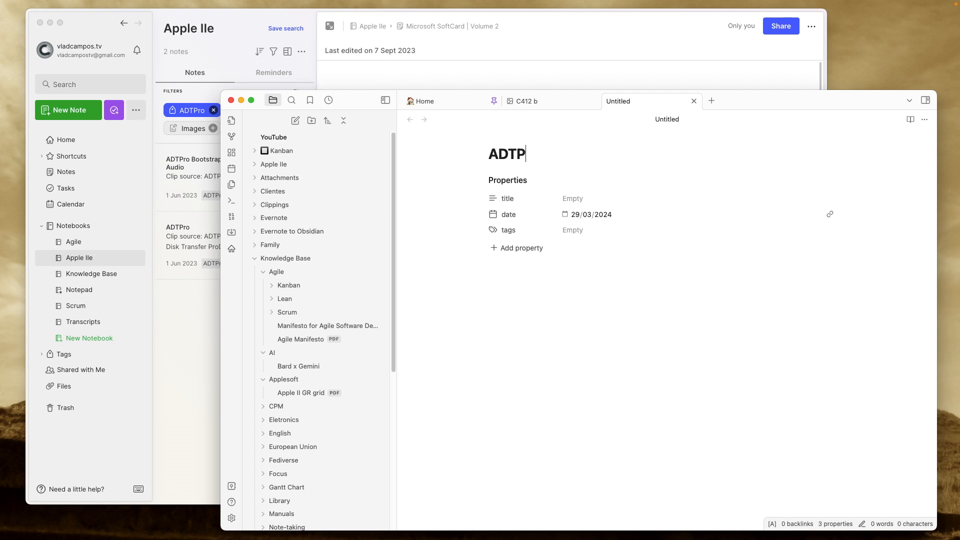
type("ro")
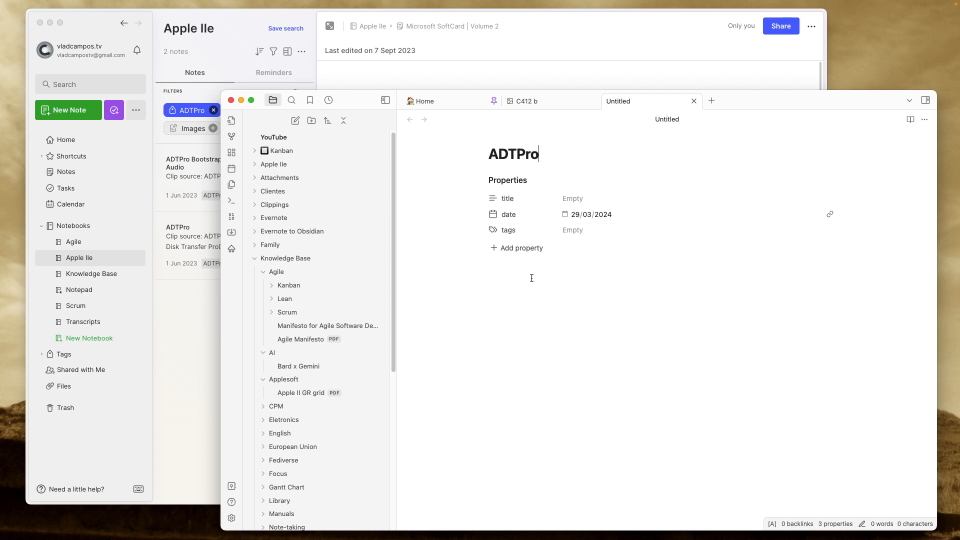
type("```dataview")
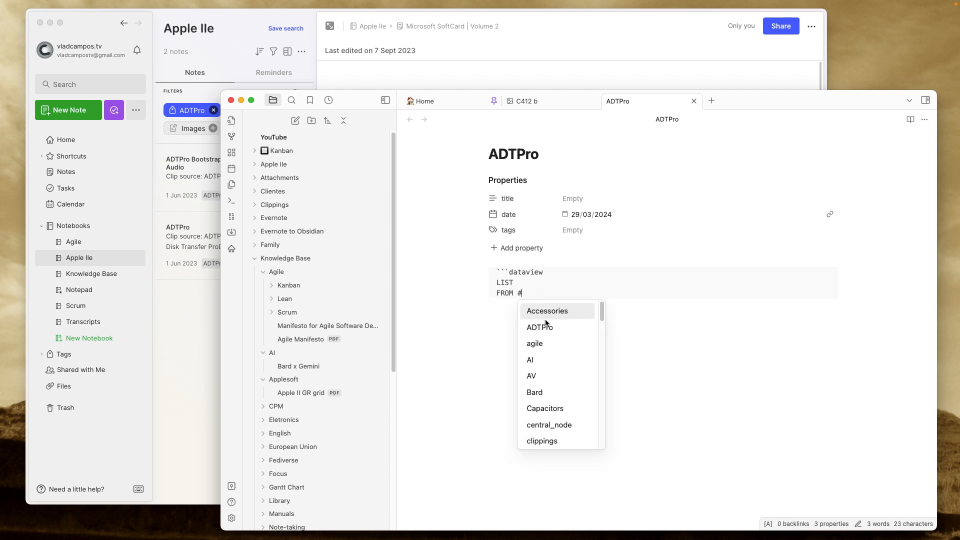
Pick the ADTPro tag for the query and add SORT asc.
left_click(539, 327)
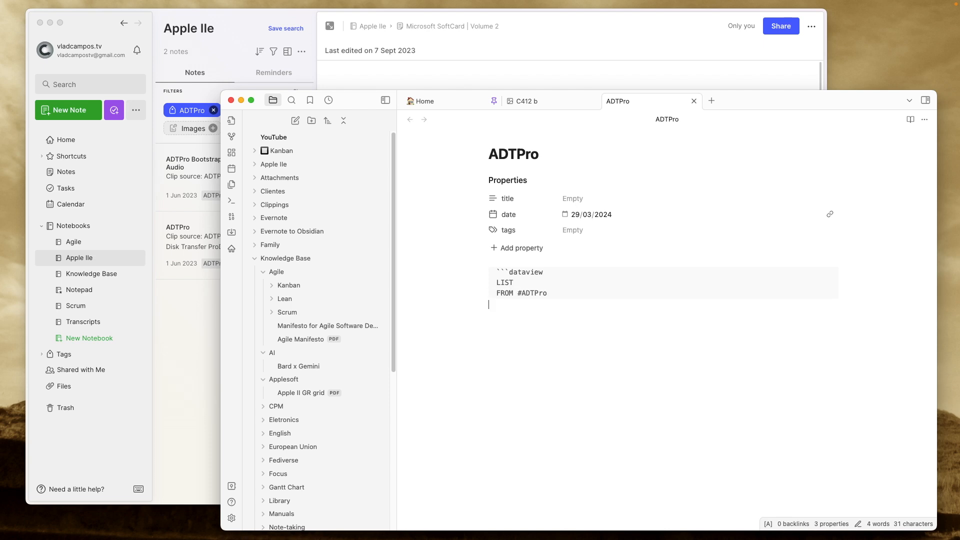
type("SORT asc")
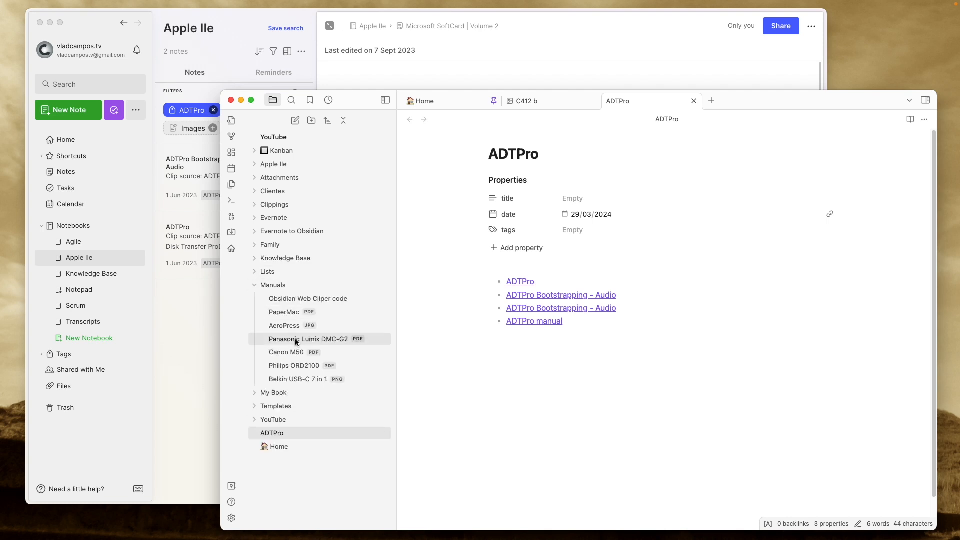
mouse_move(305, 204)
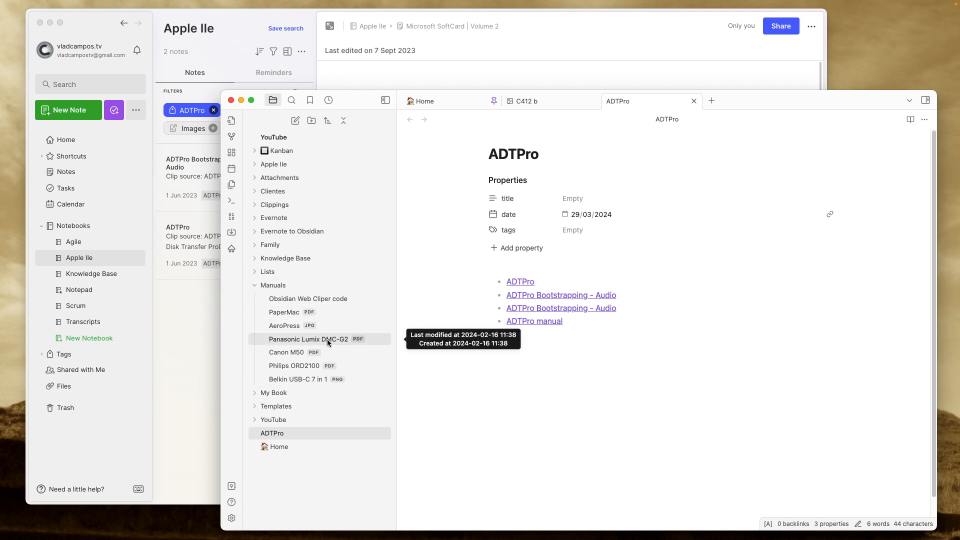
mouse_move(316, 349)
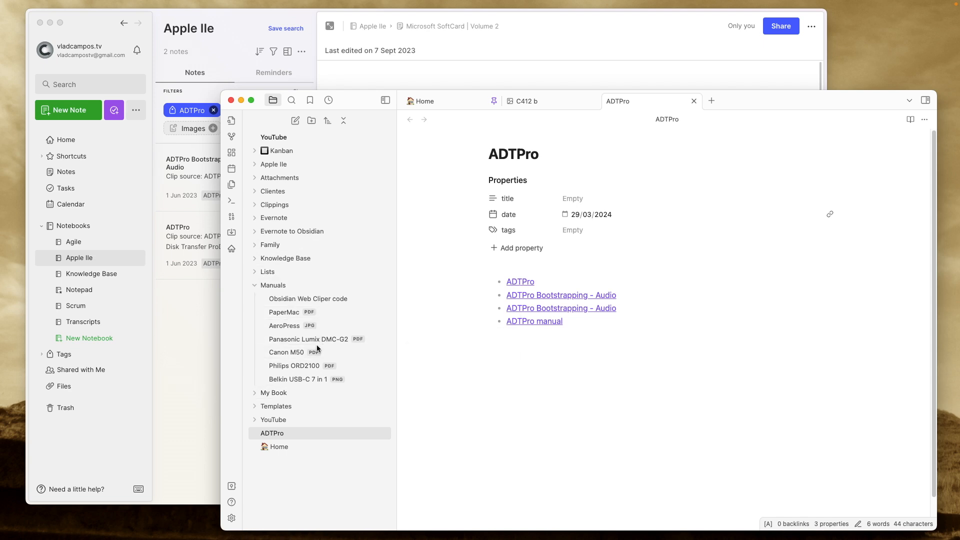
mouse_move(308, 496)
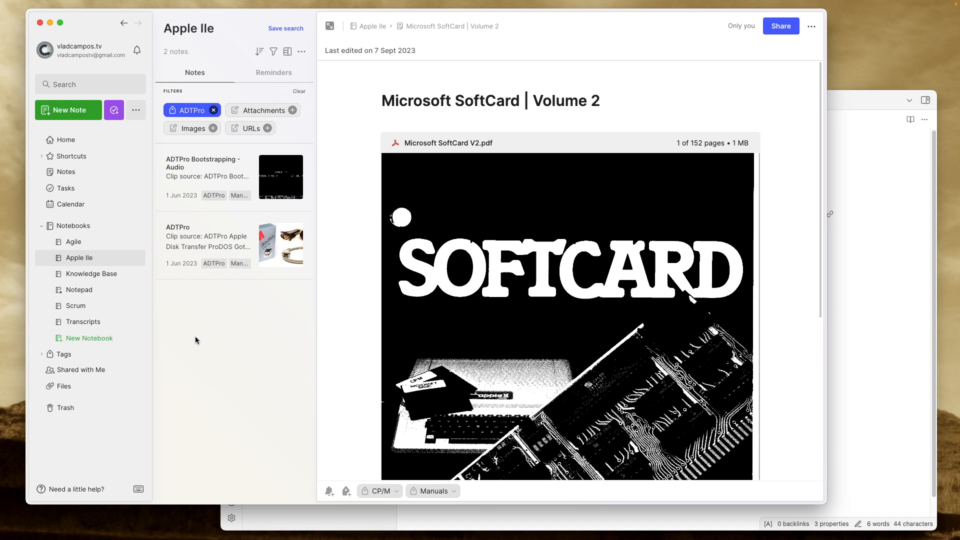
mouse_move(242, 395)
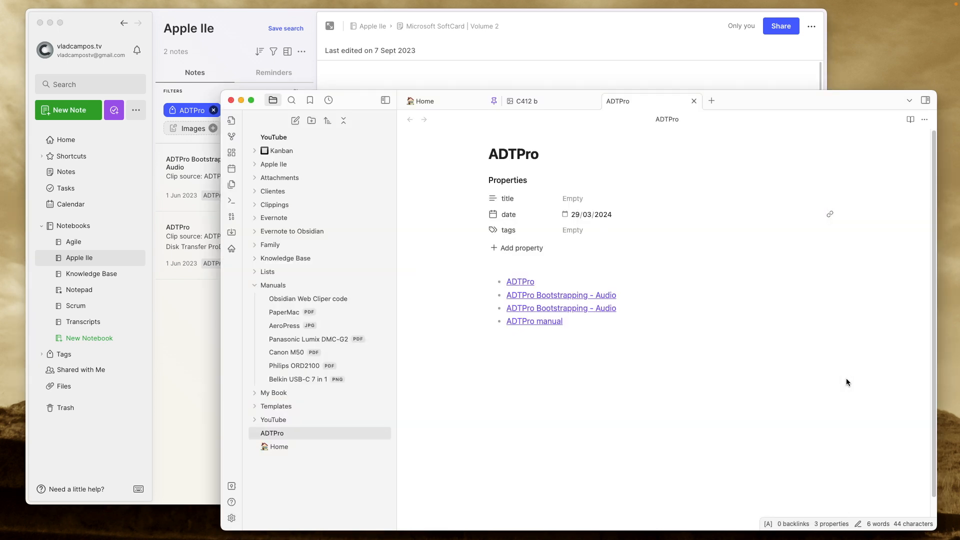
mouse_move(817, 386)
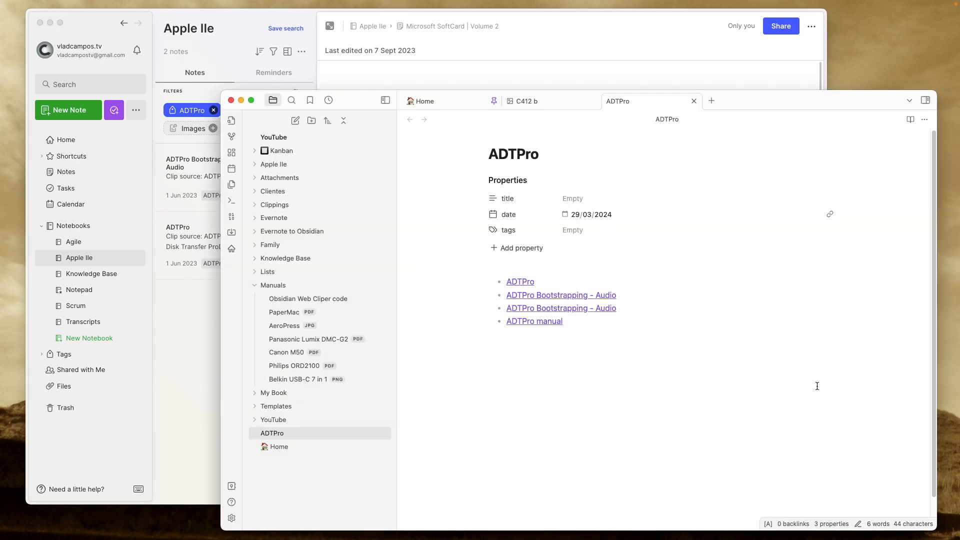